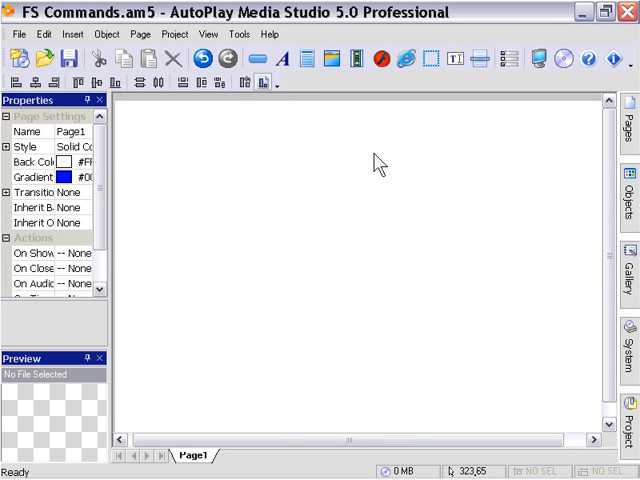
mouse_move(362, 170)
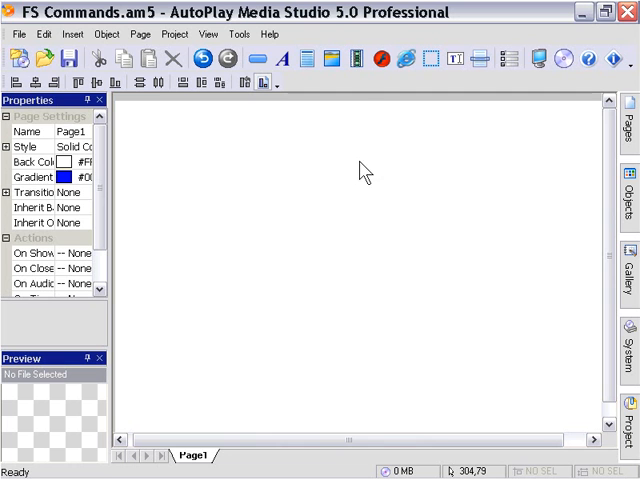
mouse_move(358, 148)
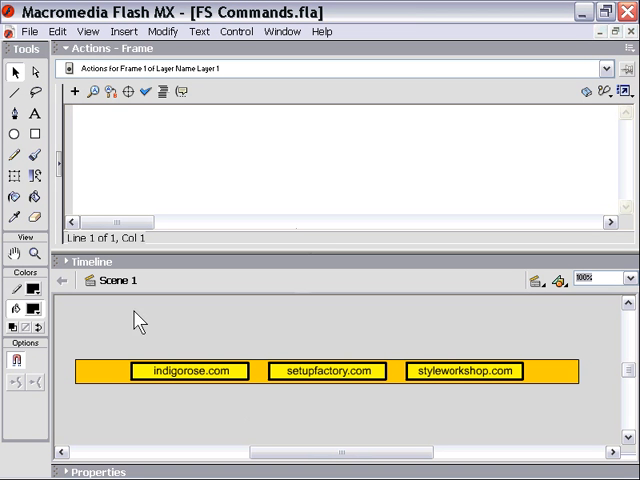
mouse_move(92, 330)
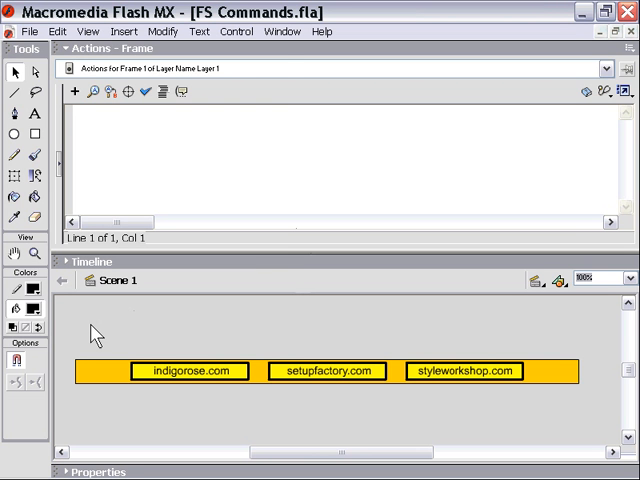
Attach on (release) { fscommand("ir"); } to the indigorose.com button.
left_click(124, 32)
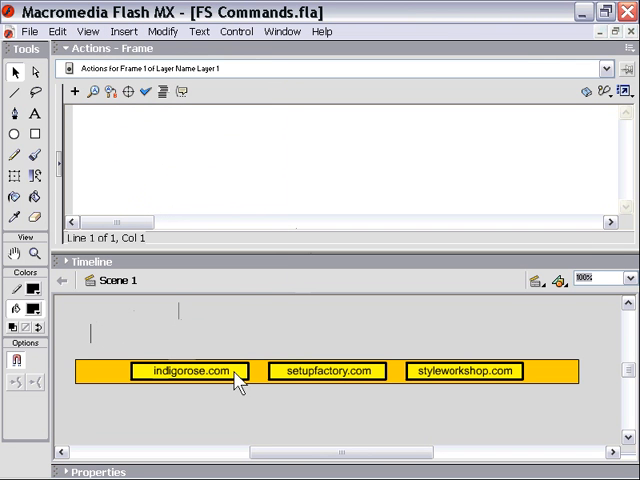
mouse_move(232, 412)
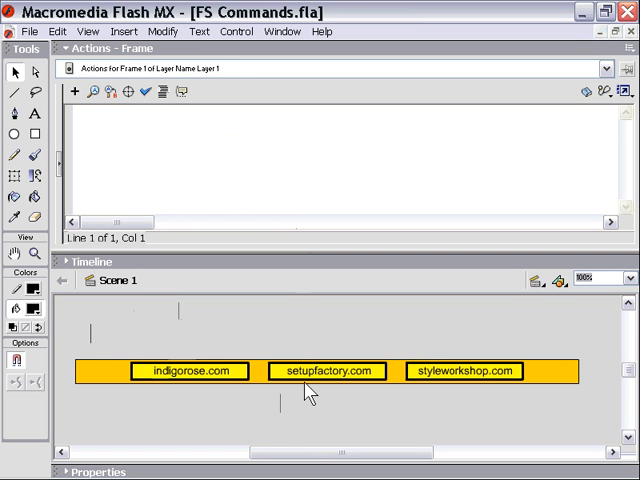
mouse_move(448, 412)
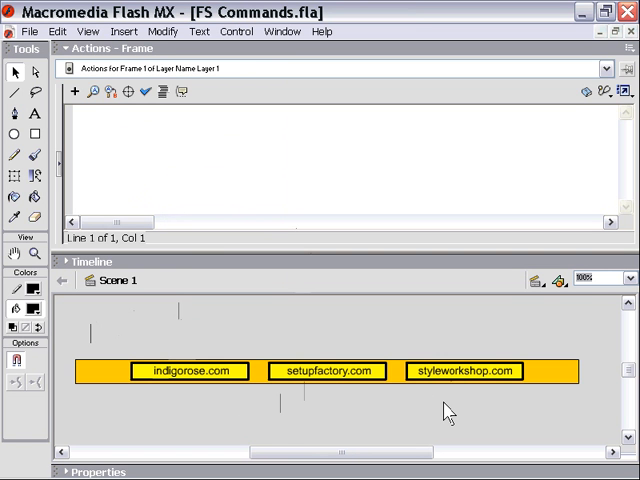
mouse_move(204, 384)
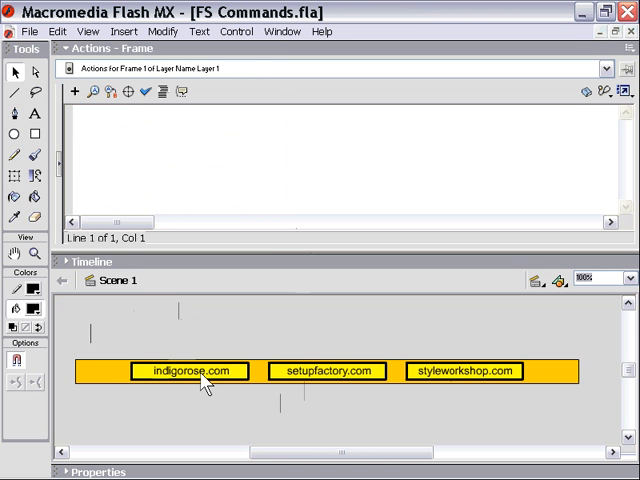
left_click(190, 372)
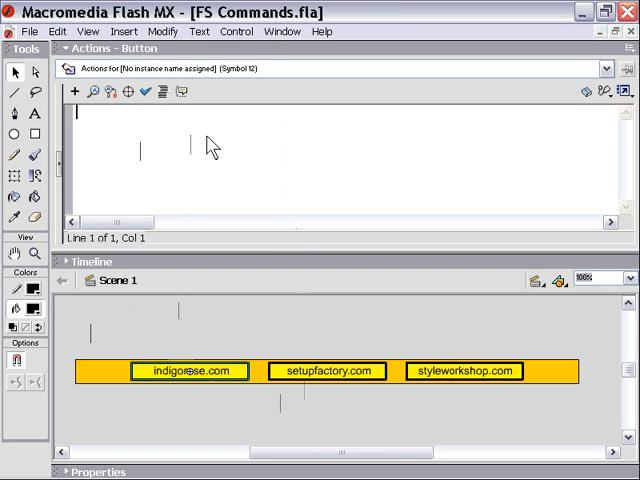
type("on (release) {")
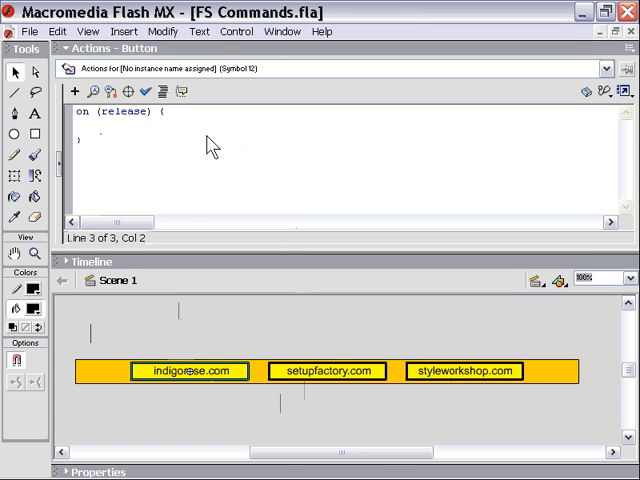
type("fscommand")
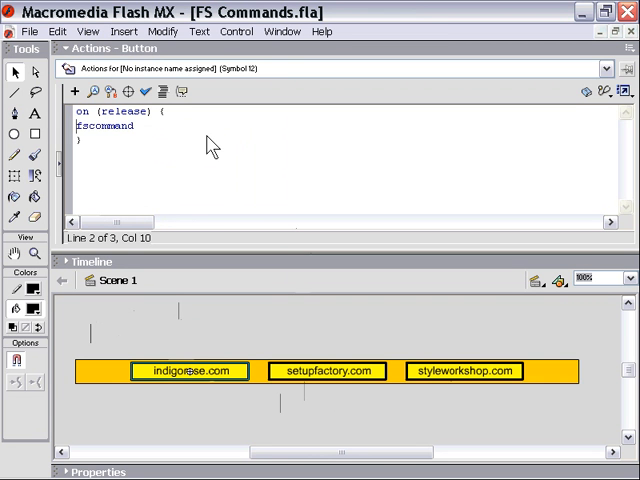
type("();")
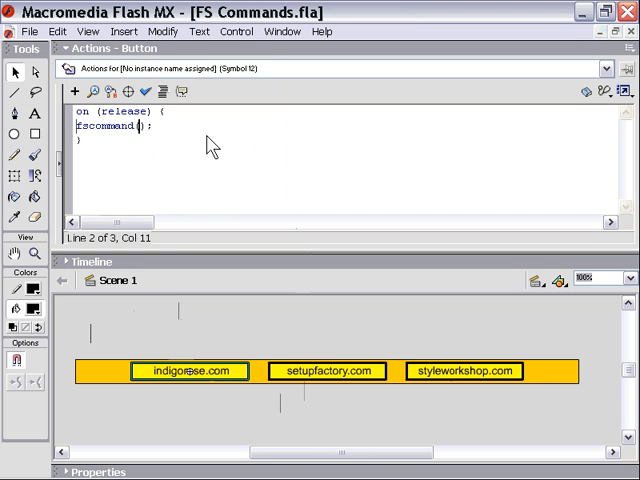
type("\"ir\"")
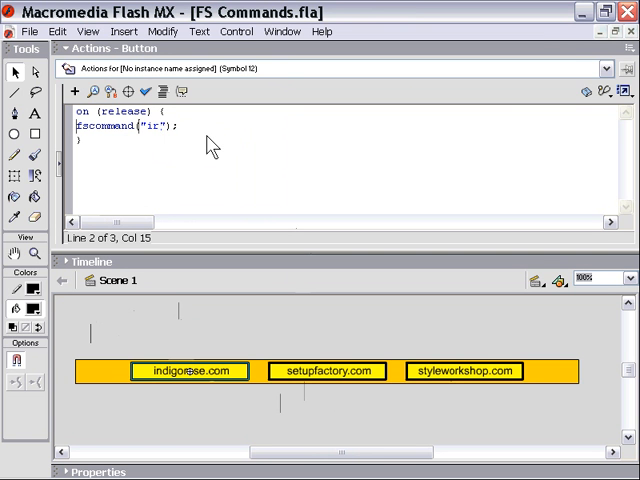
mouse_move(252, 170)
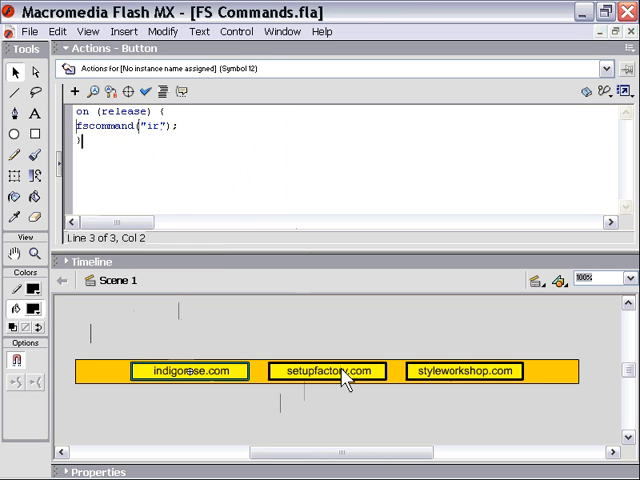
Give the setupfactory.com and styleworkshop.com buttons fscommand handlers sending "sf" and "sw".
left_click(326, 372)
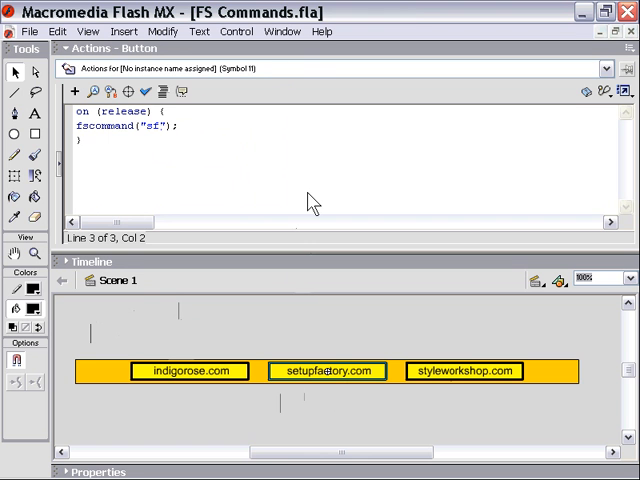
mouse_move(118, 144)
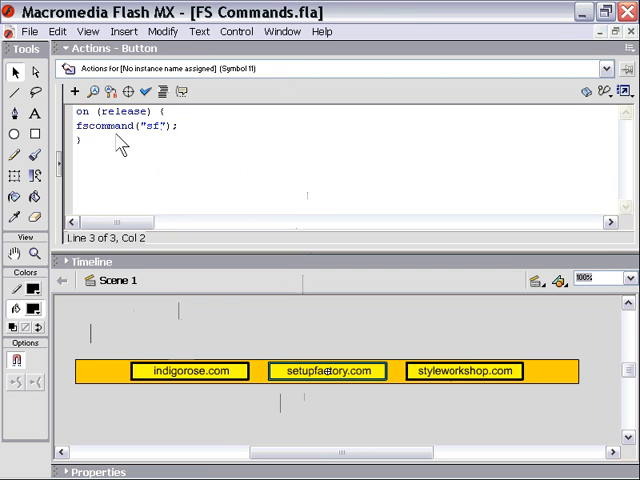
mouse_move(132, 138)
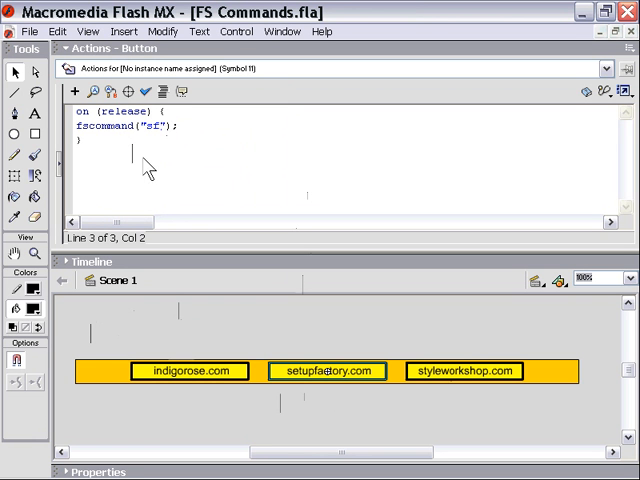
mouse_move(258, 168)
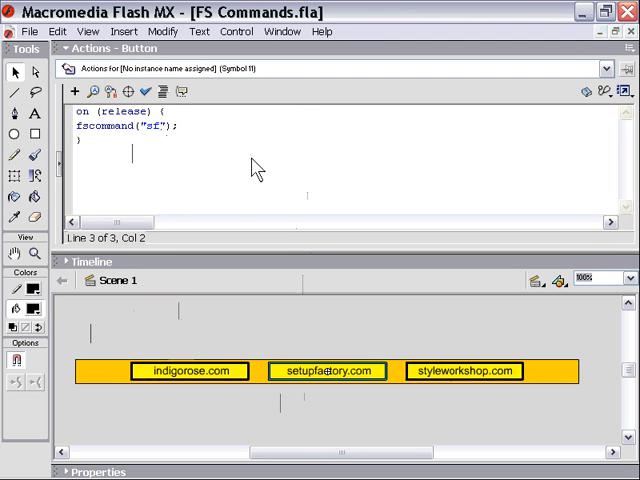
mouse_move(228, 204)
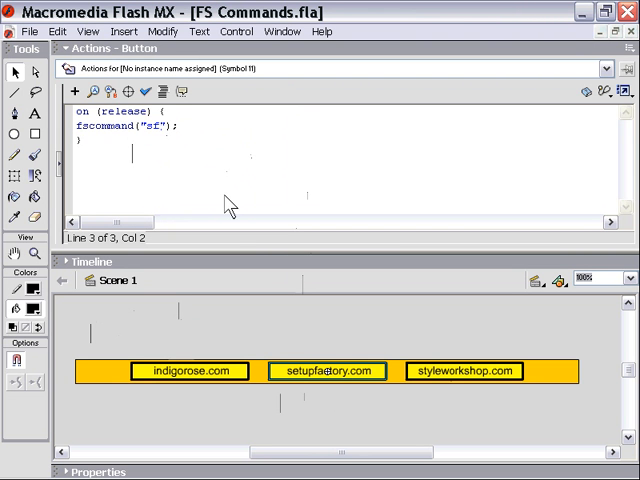
mouse_move(216, 384)
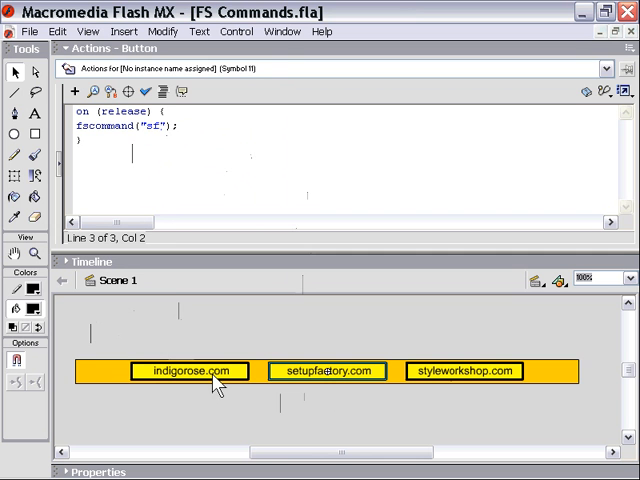
left_click(190, 372)
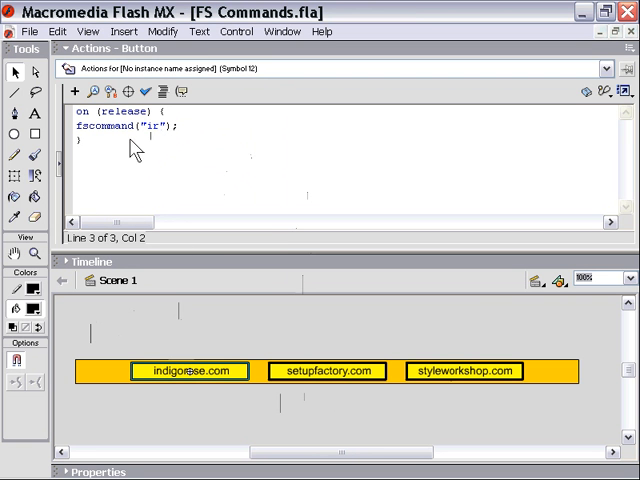
mouse_move(304, 348)
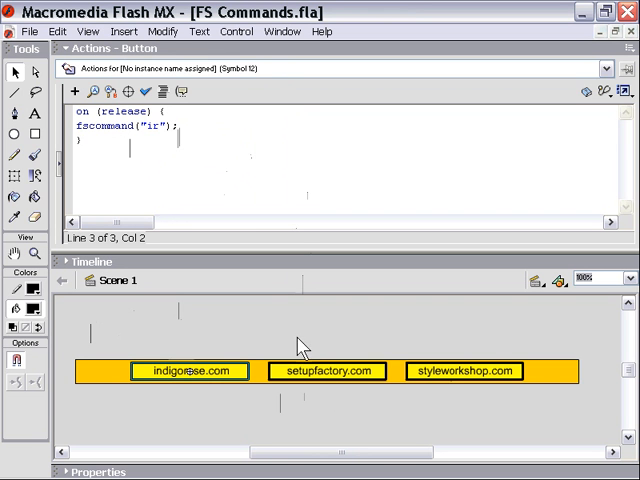
left_click(324, 372)
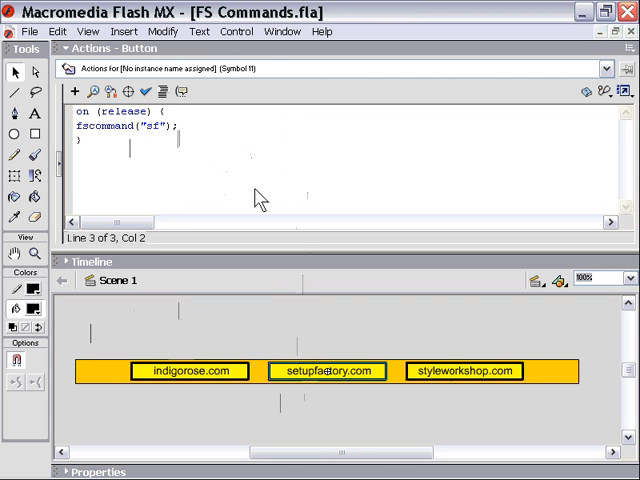
mouse_move(184, 144)
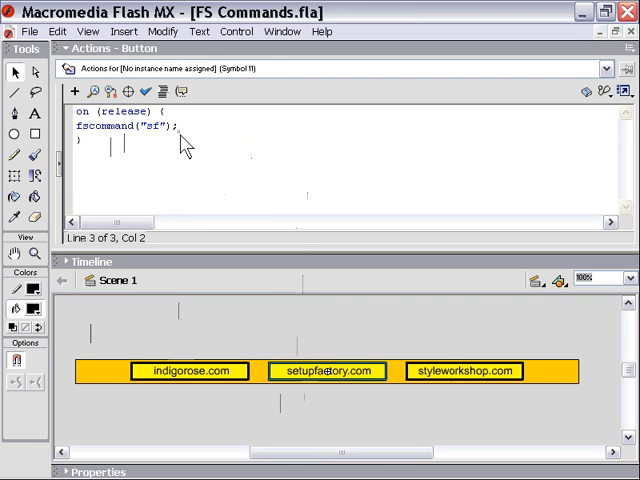
left_click(462, 372)
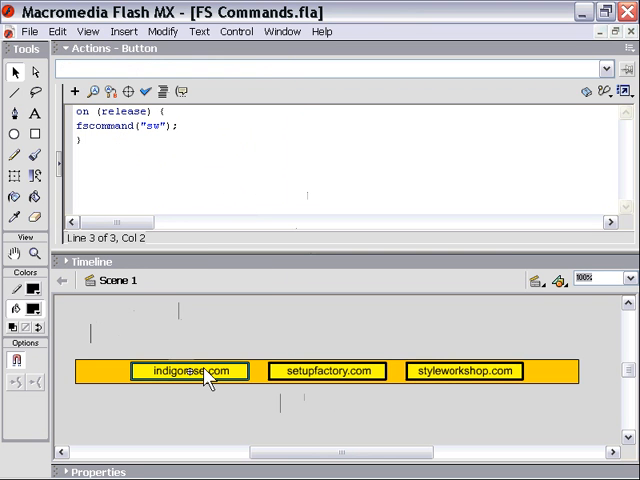
left_click(324, 372)
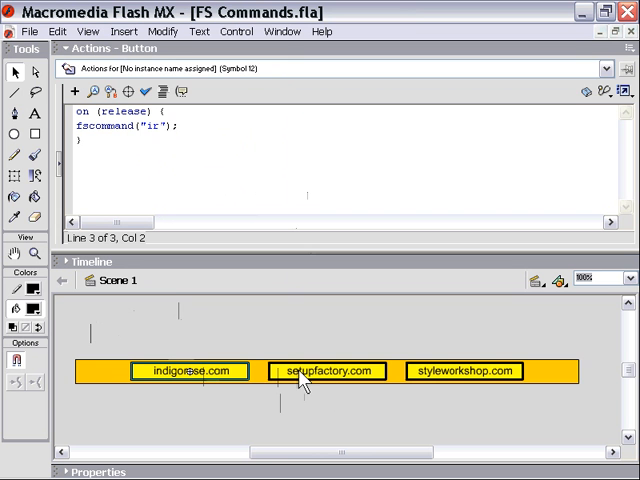
Review each button's script to confirm the "ir", "sf" and "sw" codes.
left_click(464, 372)
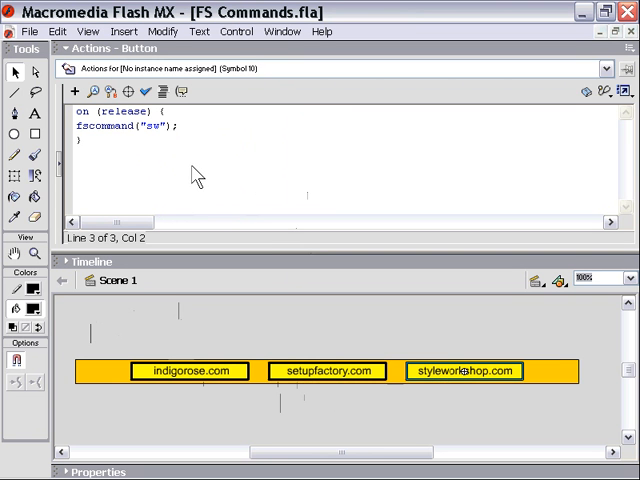
mouse_move(164, 192)
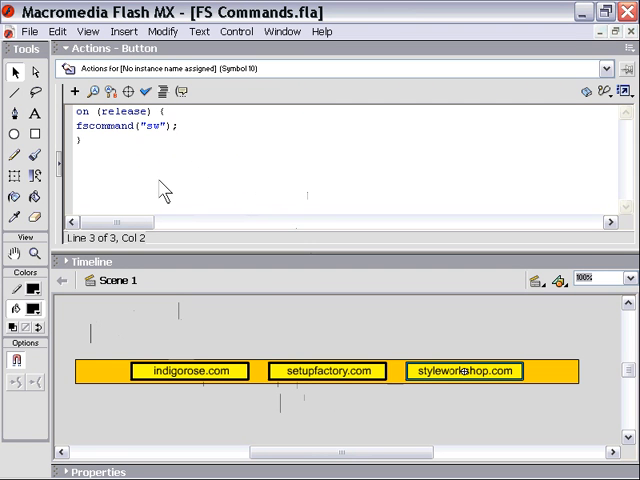
mouse_move(148, 162)
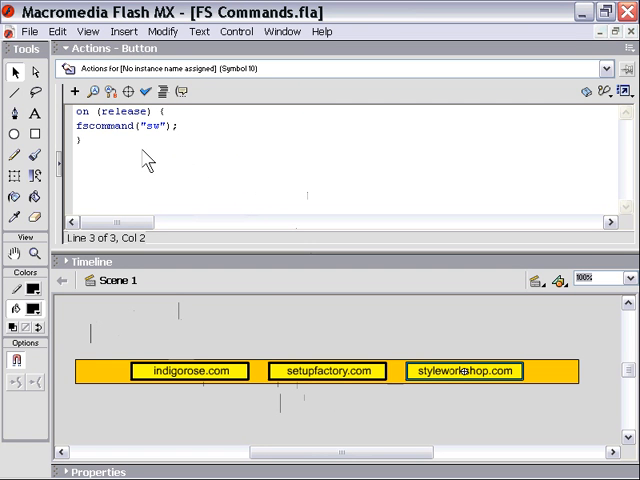
mouse_move(142, 160)
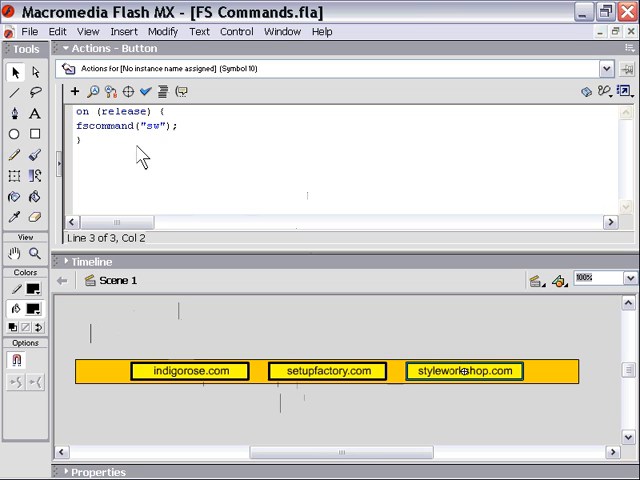
mouse_move(222, 378)
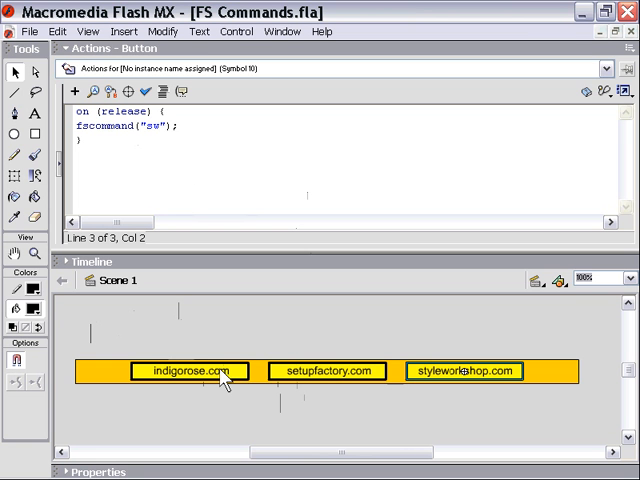
left_click(464, 372)
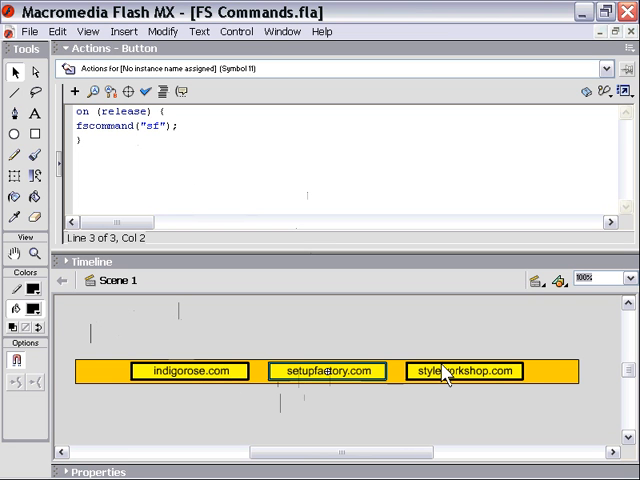
left_click(464, 372)
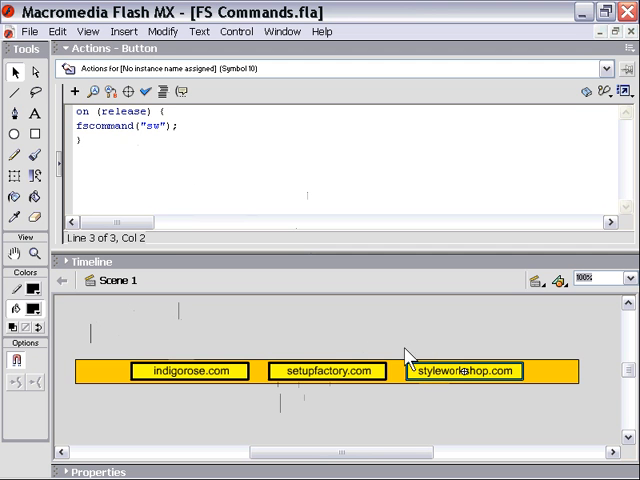
left_click(190, 372)
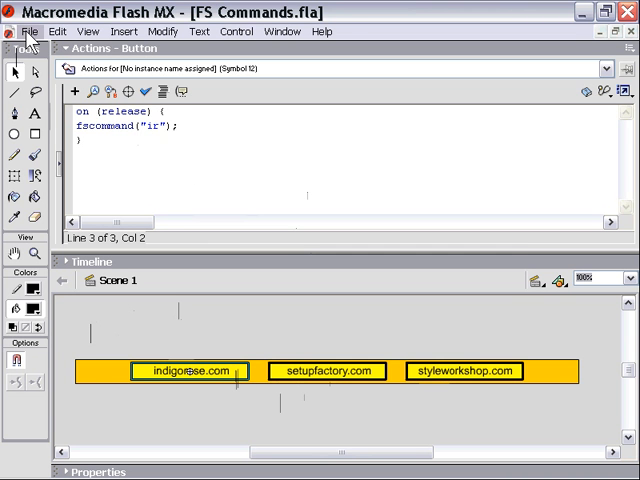
Export the movie as FS Commands.swf, replacing the existing file.
left_click(28, 32)
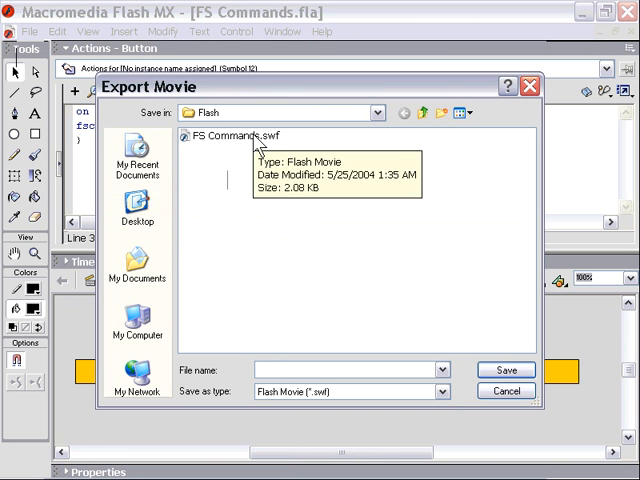
left_click(506, 370)
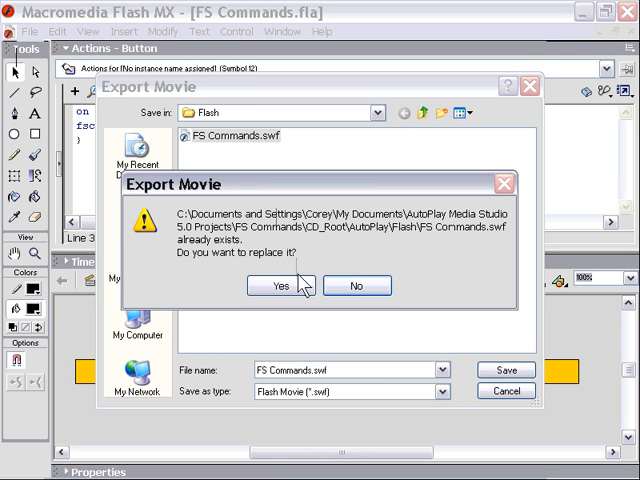
left_click(280, 286)
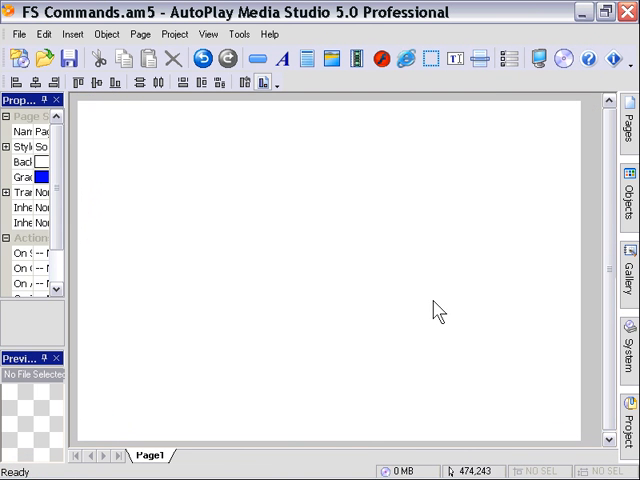
mouse_move(84, 358)
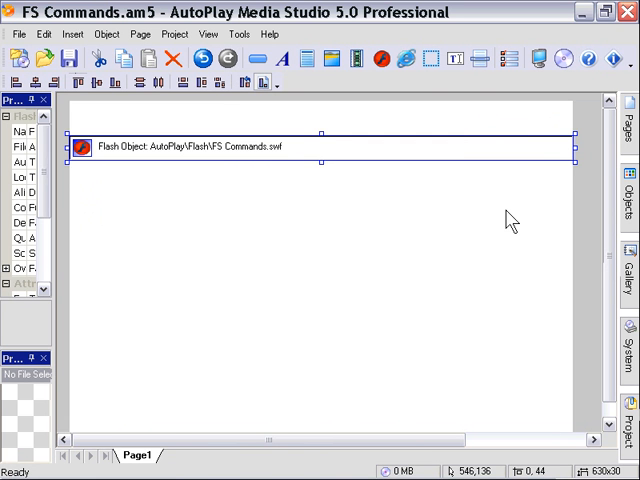
Position the FS Commands.swf Flash object at 0,0 sized 630×30 across the page top.
left_click_drag(320, 144, 320, 120)
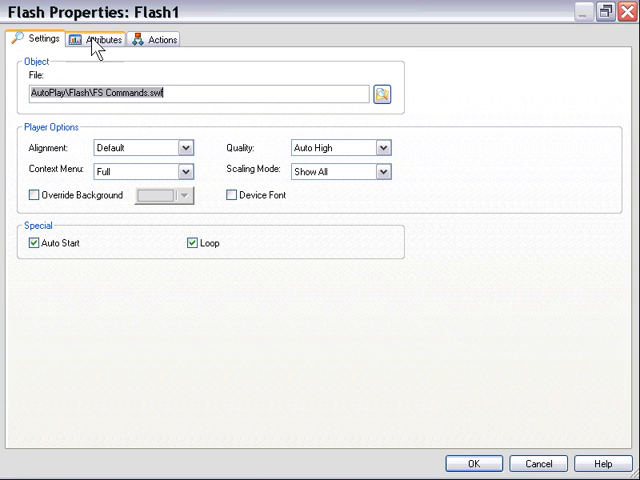
left_click(100, 40)
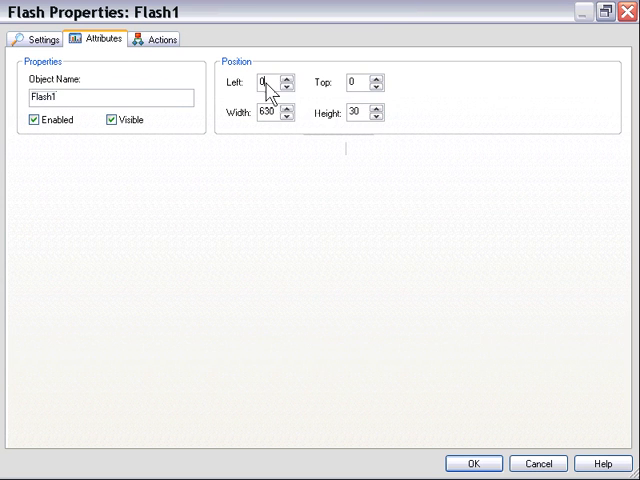
mouse_move(474, 464)
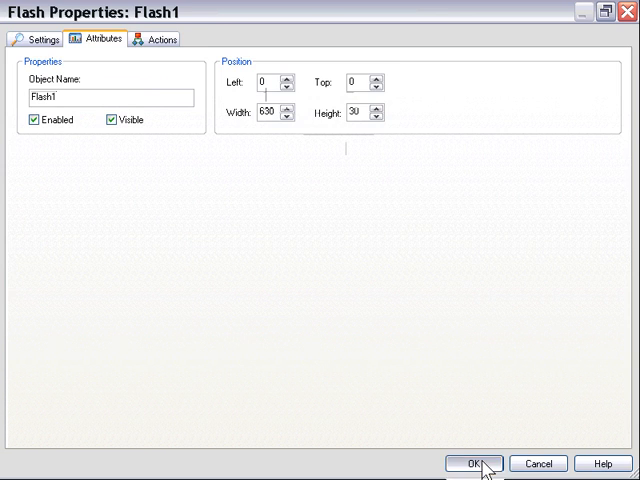
left_click(470, 464)
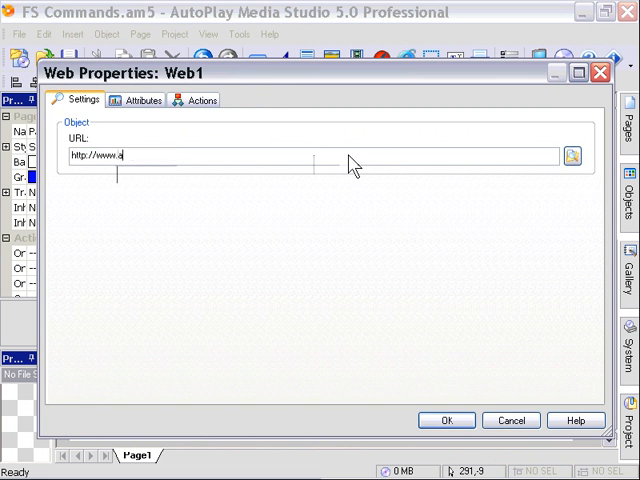
type("utoplay")
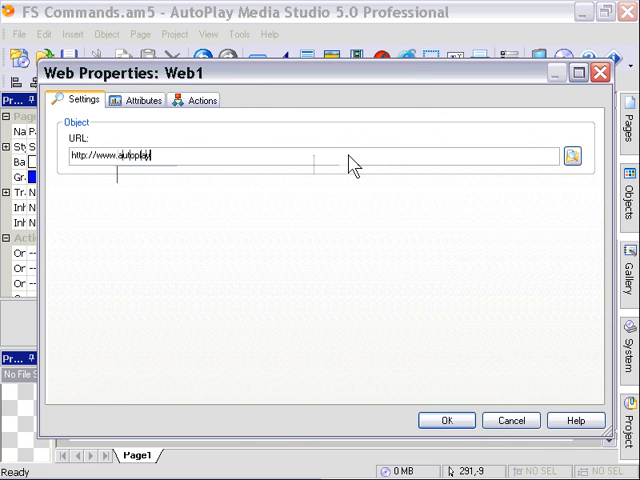
type("studio.com")
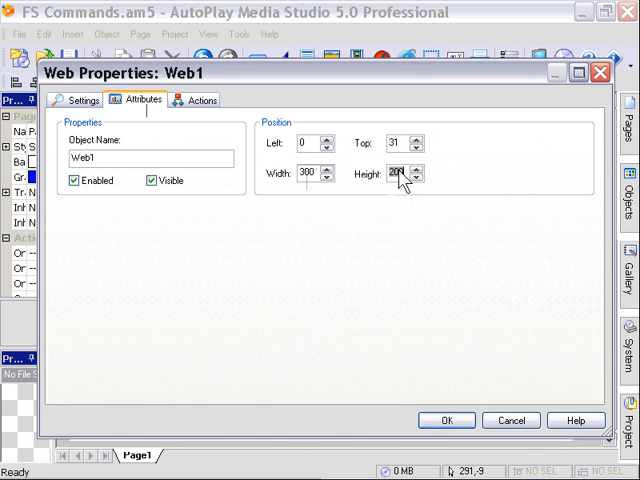
left_click(414, 176)
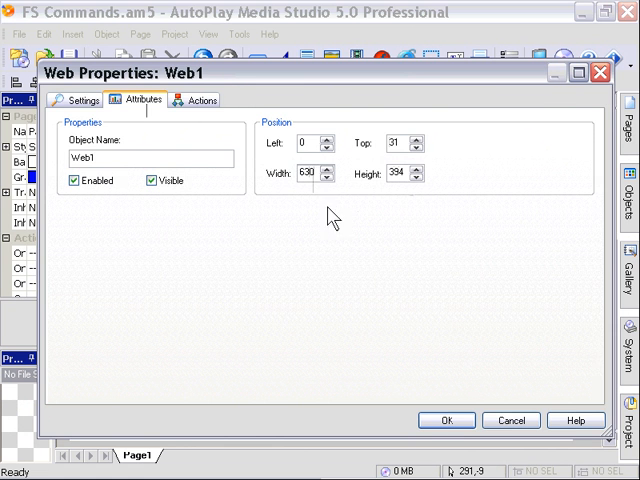
left_click(446, 420)
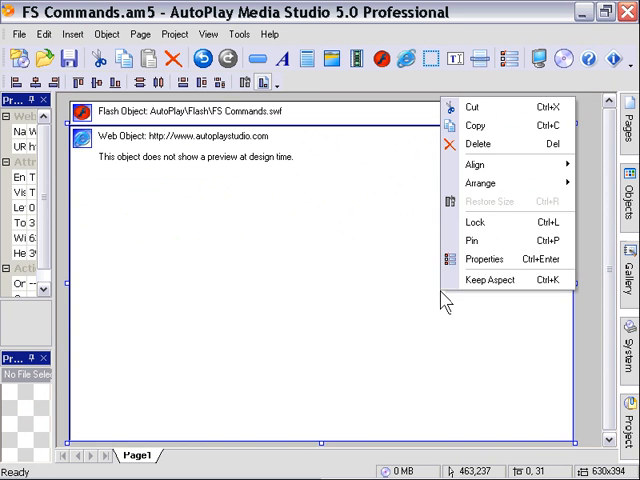
left_click(488, 248)
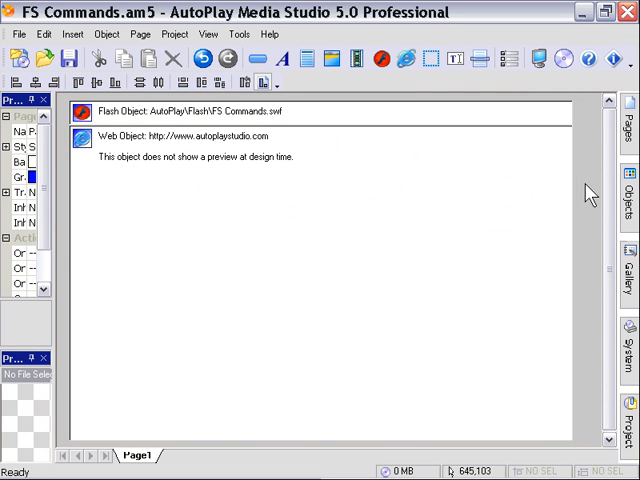
mouse_move(368, 180)
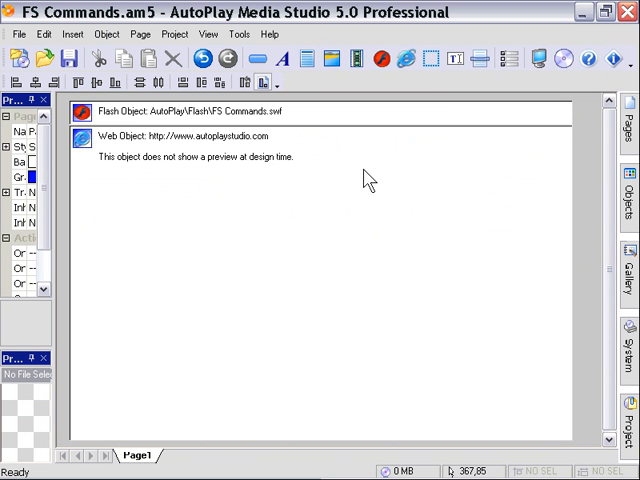
mouse_move(364, 120)
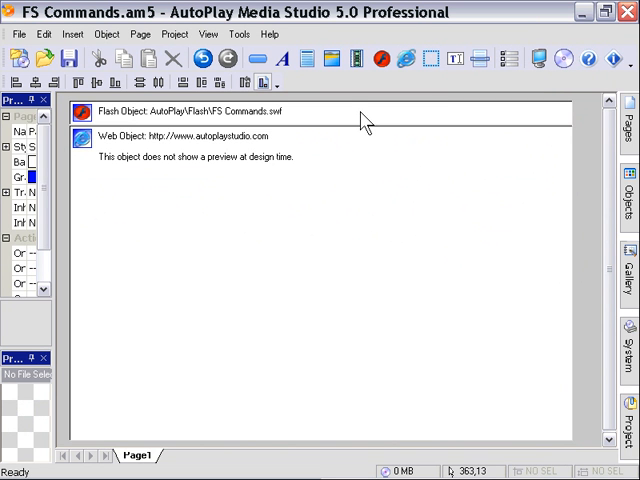
mouse_move(364, 122)
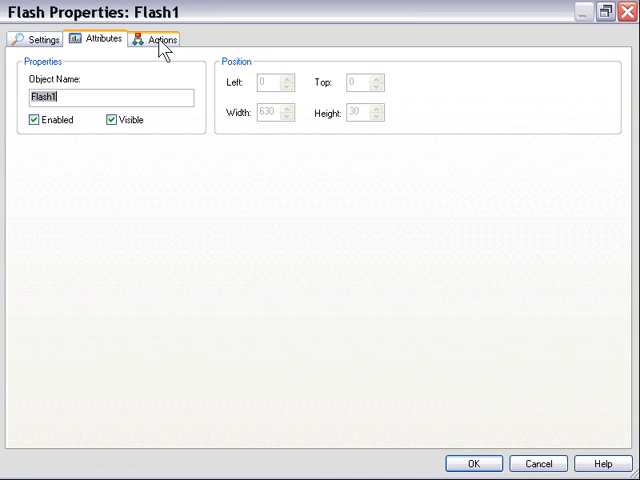
Begin Flash1's On FSCommand script with if e_FSCommand == "ir" then.
left_click(164, 40)
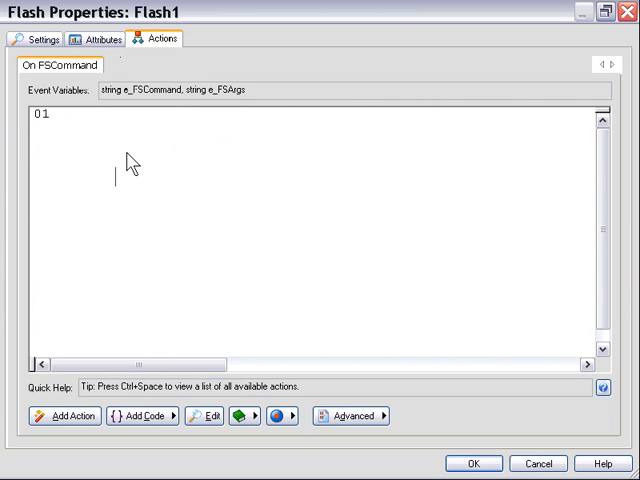
type("if")
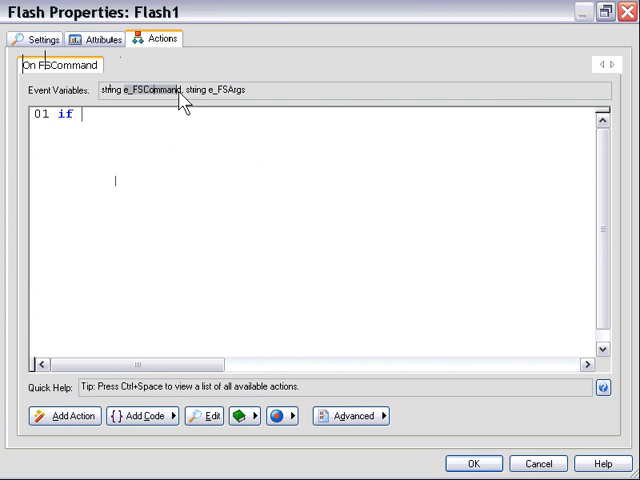
type("e_FSCommand")
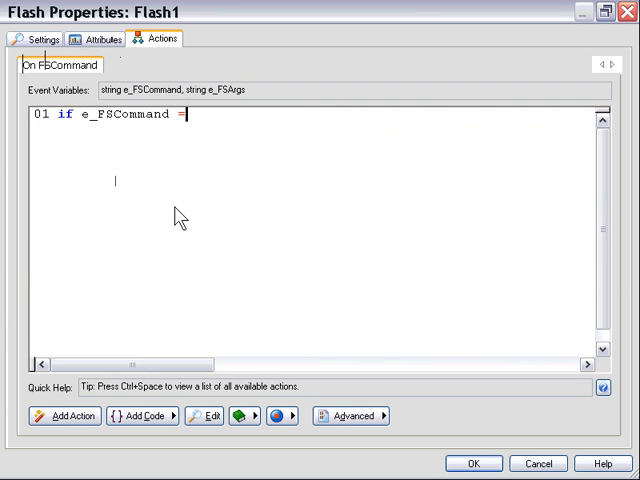
type("= \"ir")
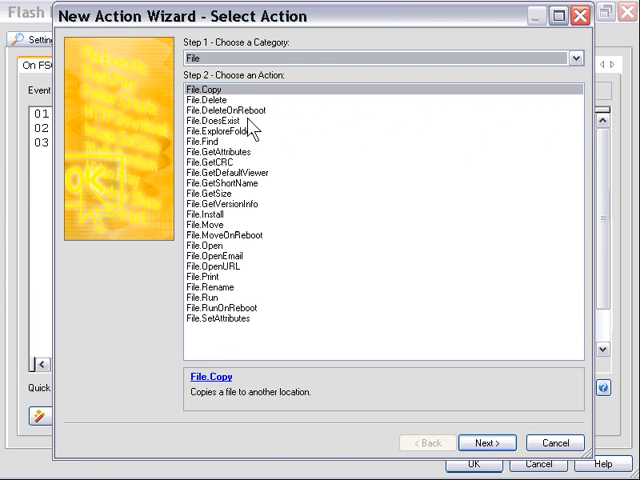
left_click(576, 56)
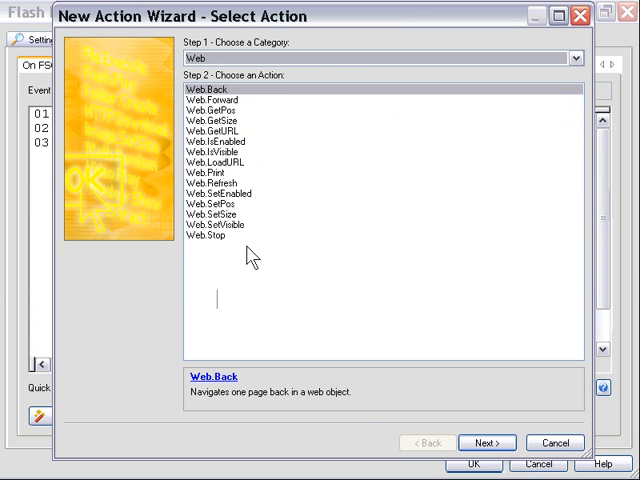
left_click(204, 162)
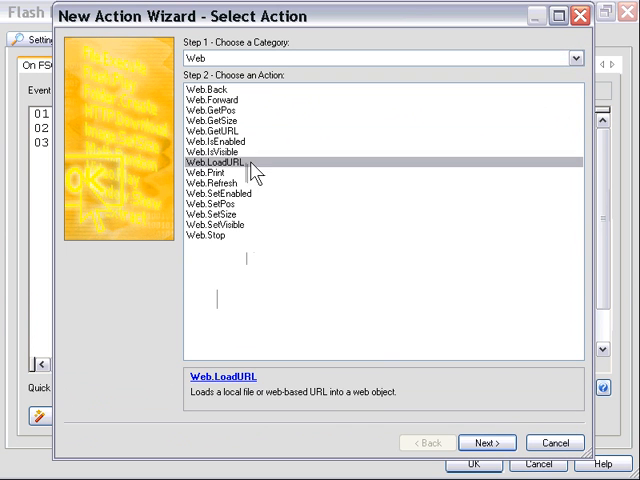
left_click(488, 442)
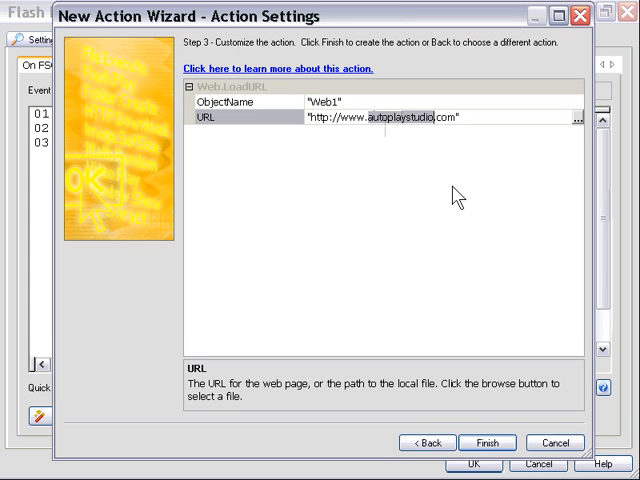
type("http://www.indigorose.com")
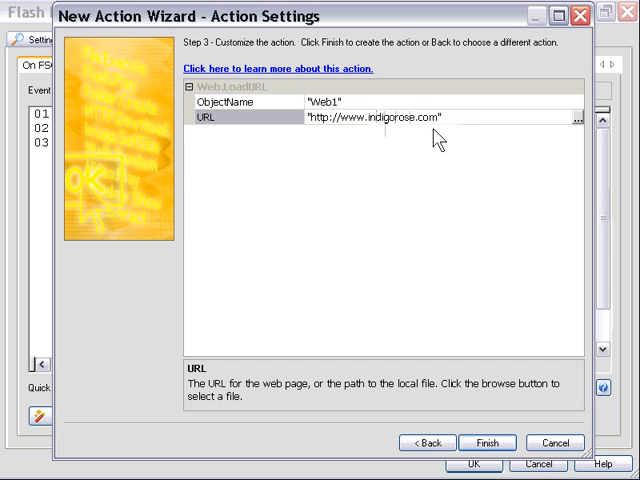
mouse_move(460, 128)
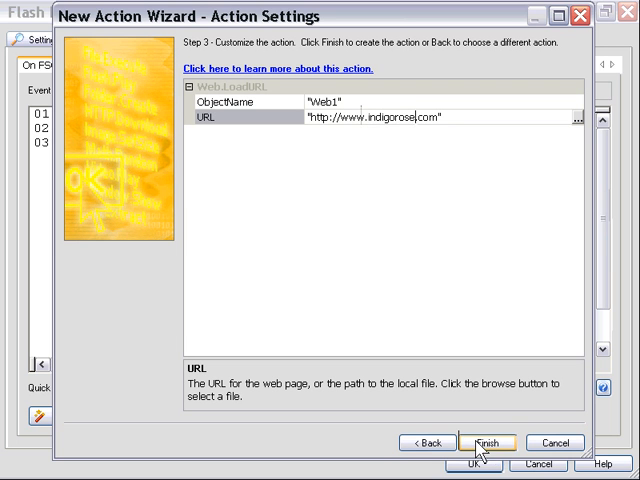
left_click(488, 442)
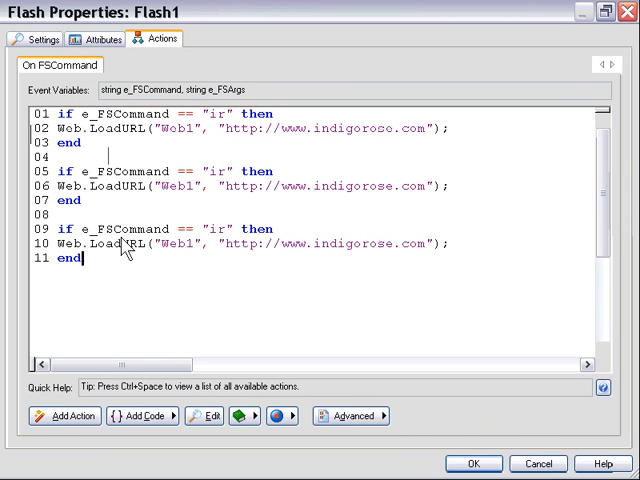
mouse_move(212, 180)
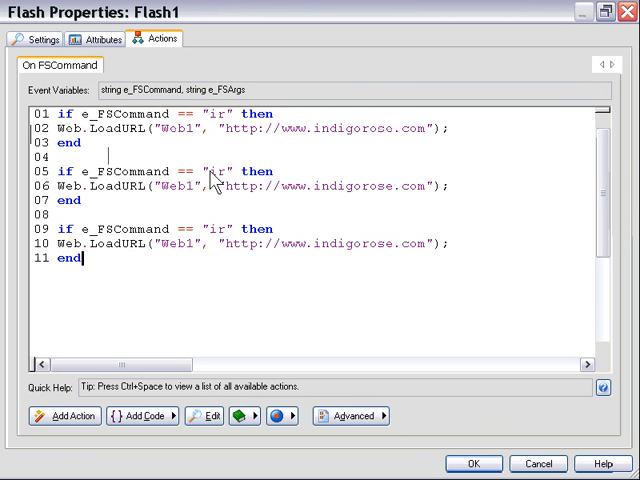
type("sf")
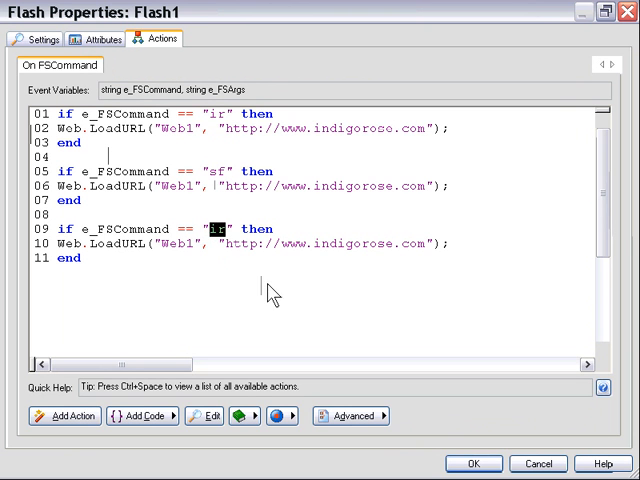
double_click(356, 186)
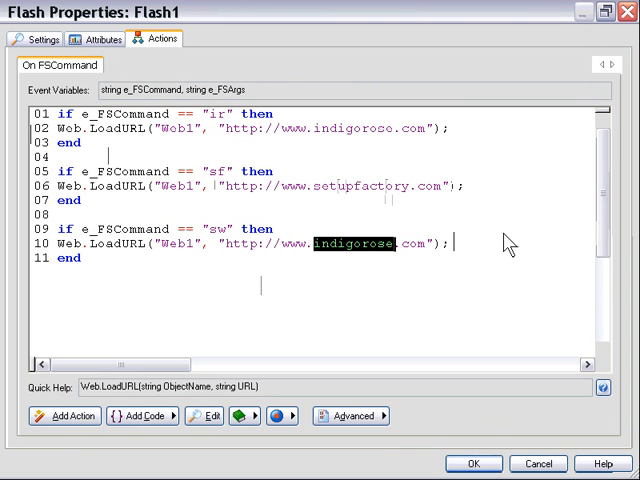
type("styleworkshop")
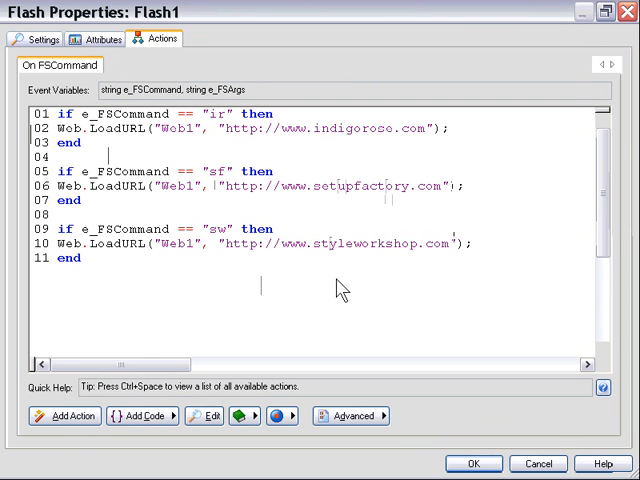
key("Return")
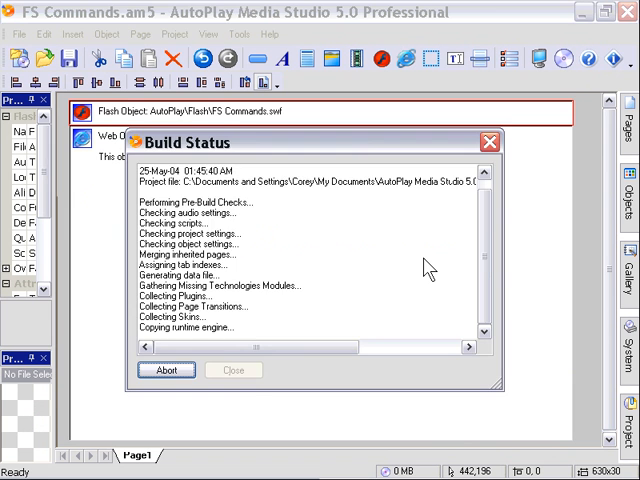
Build and preview the FS Commands project.
left_click(232, 370)
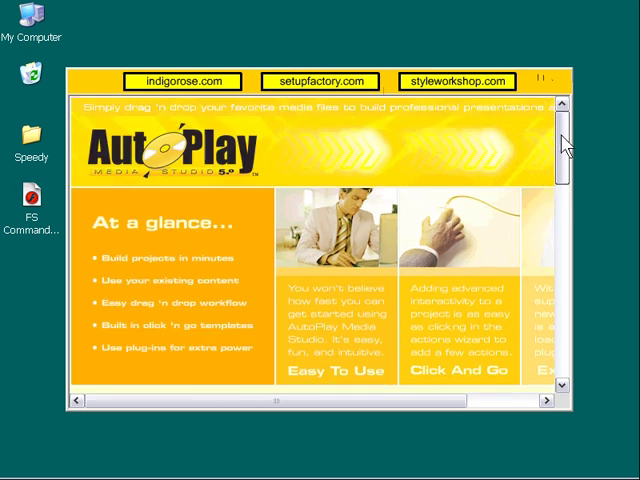
Test the indigorose.com and setupfactory.com buttons in the running preview.
scroll("down", 3)
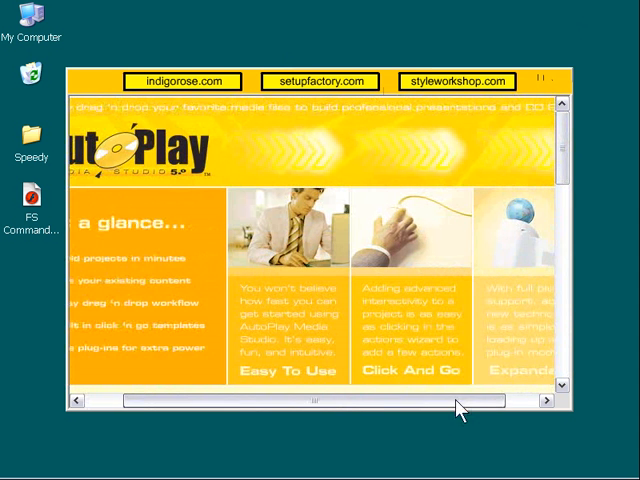
scroll("left", 3)
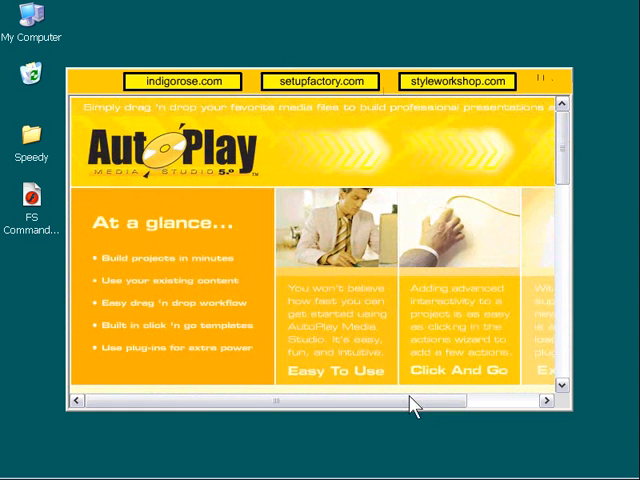
mouse_move(224, 90)
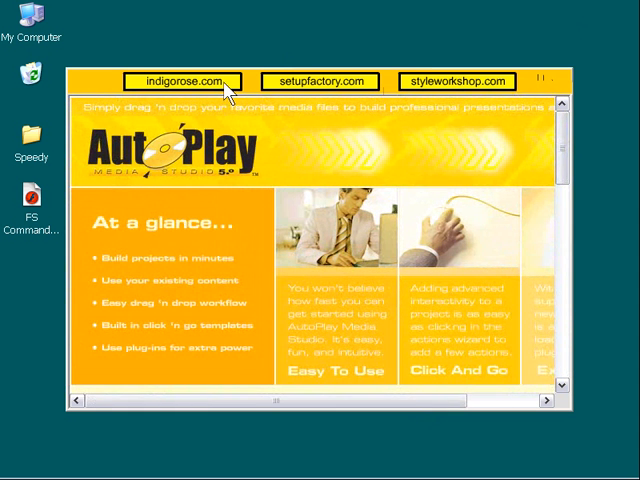
left_click(184, 80)
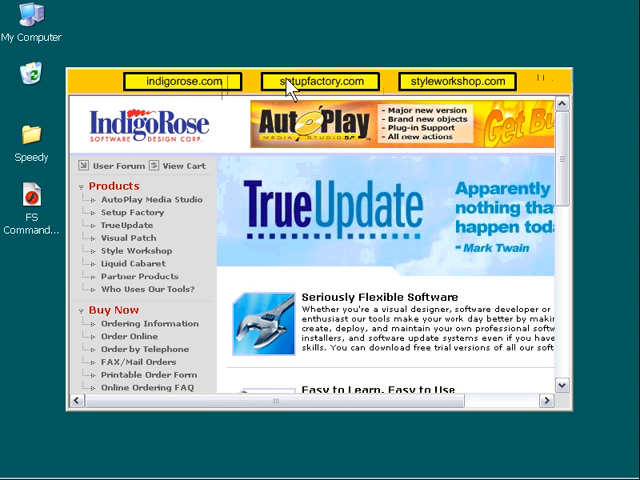
mouse_move(338, 88)
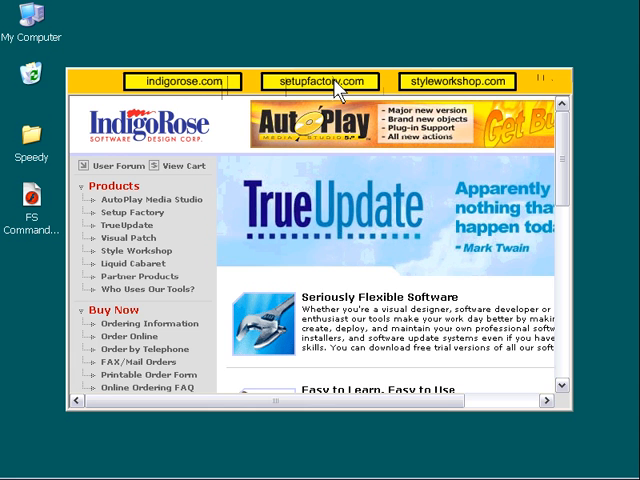
left_click(318, 80)
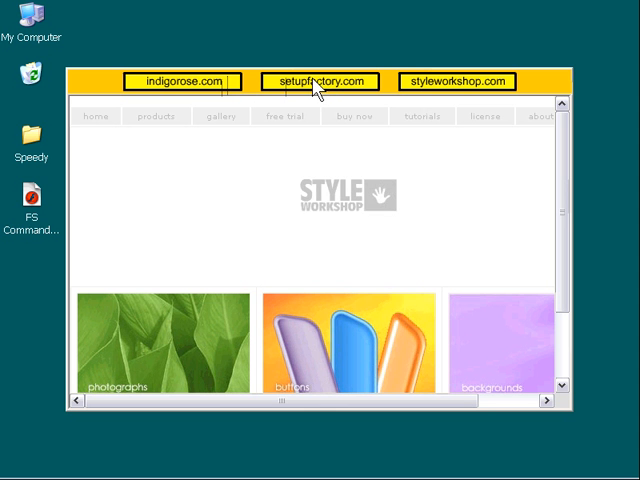
left_click(182, 80)
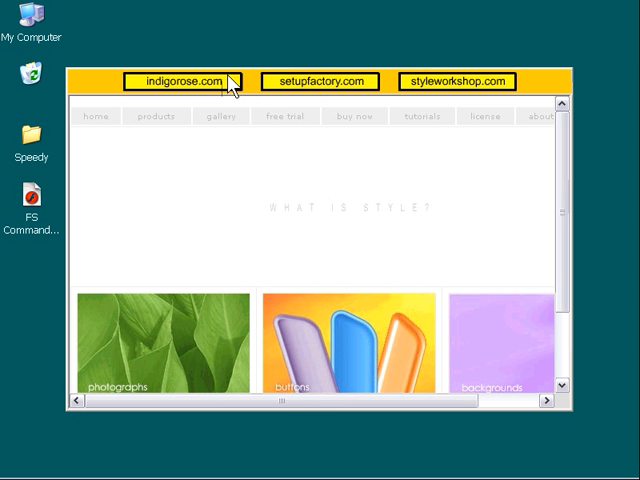
left_click(184, 80)
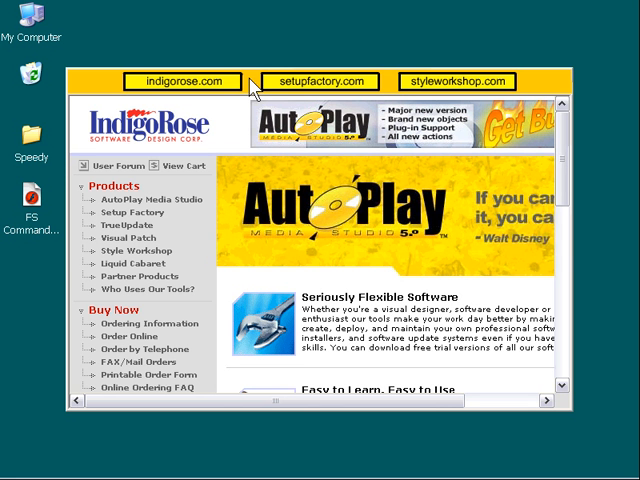
mouse_move(564, 236)
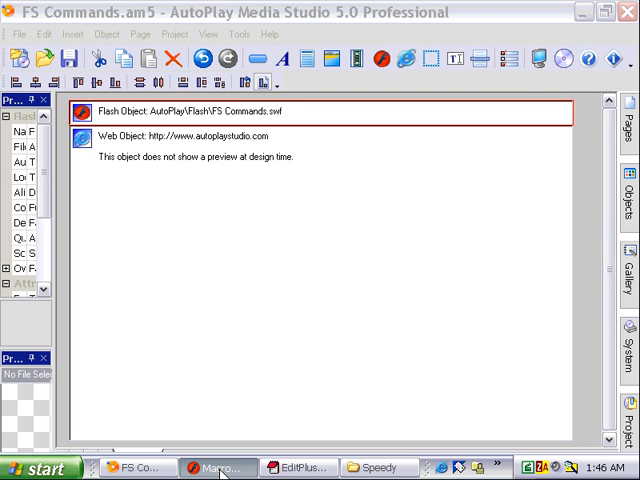
Switch back to the Flash MX source file.
left_click(218, 468)
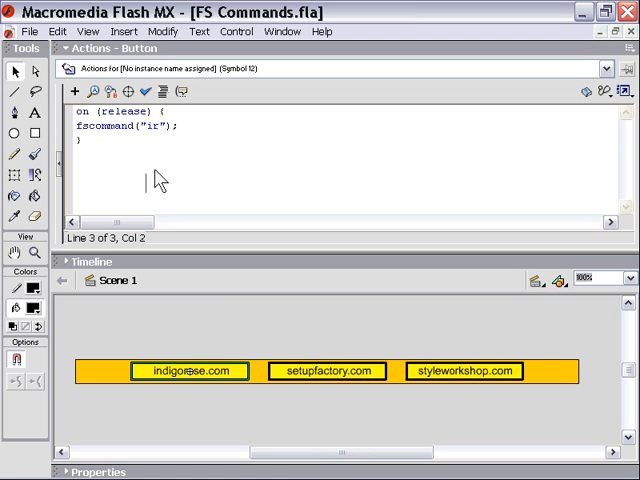
mouse_move(180, 340)
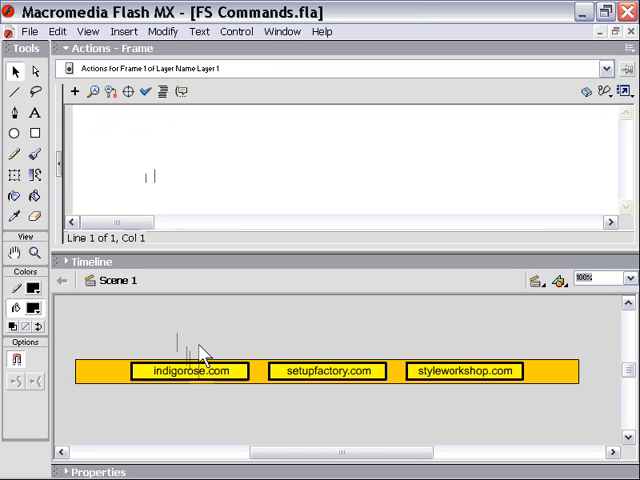
mouse_move(222, 388)
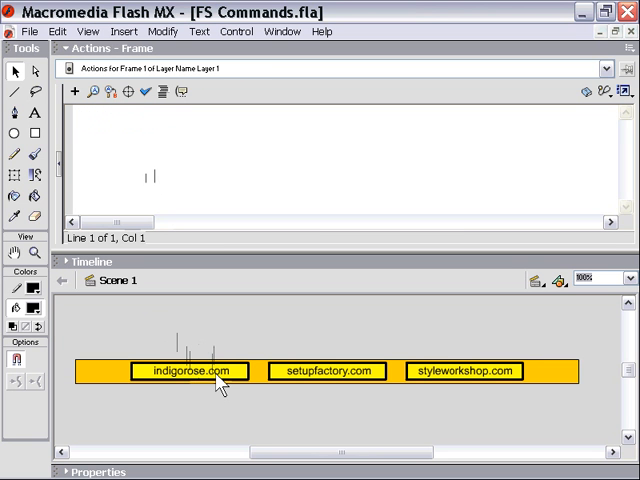
Confirm the indigorose.com and styleworkshop.com buttons carry their fscommand values and switch back to AutoPlay.
left_click(324, 372)
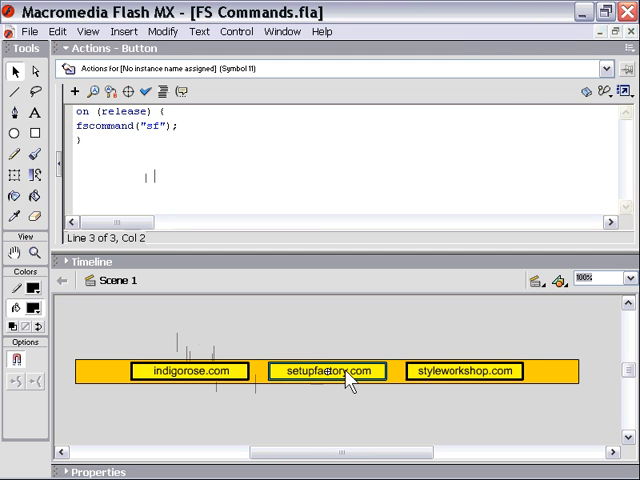
mouse_move(392, 388)
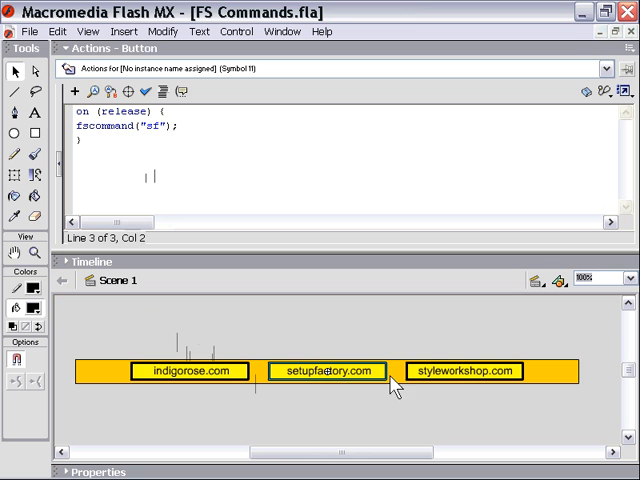
left_click(464, 372)
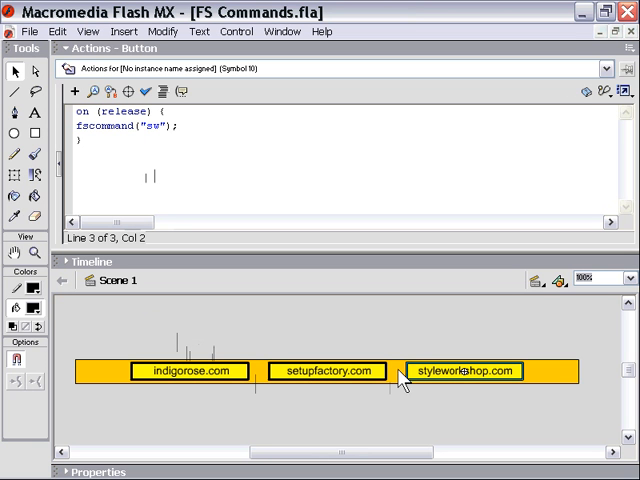
mouse_move(172, 378)
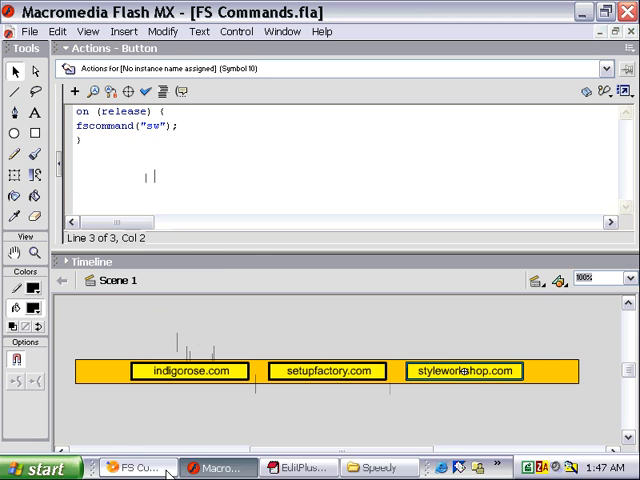
left_click(220, 468)
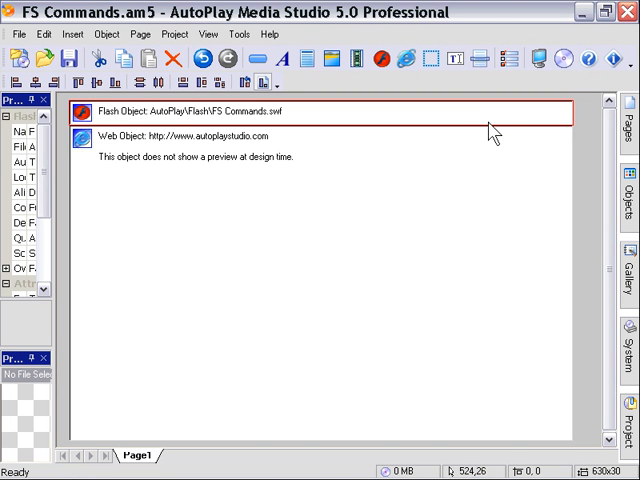
left_click(180, 136)
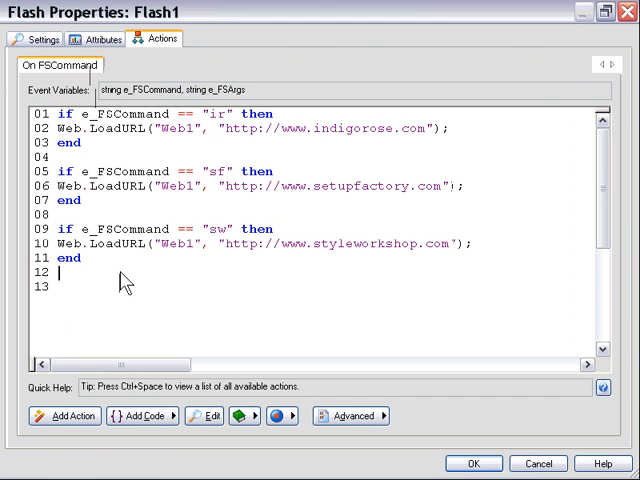
mouse_move(116, 330)
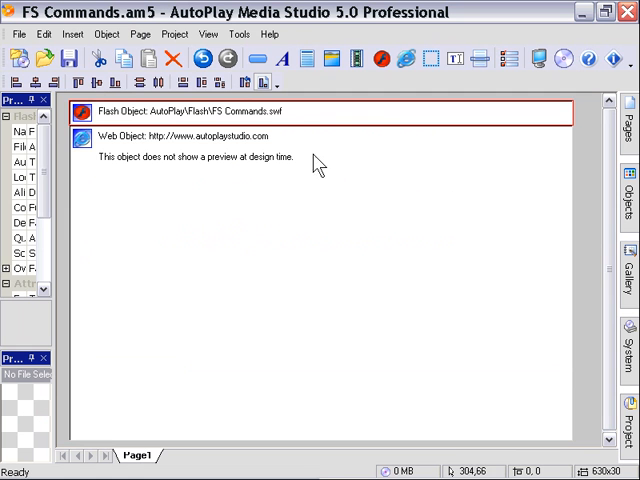
mouse_move(278, 136)
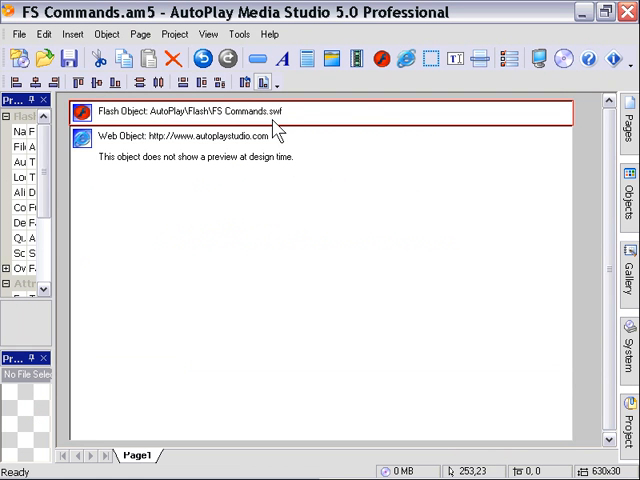
mouse_move(244, 150)
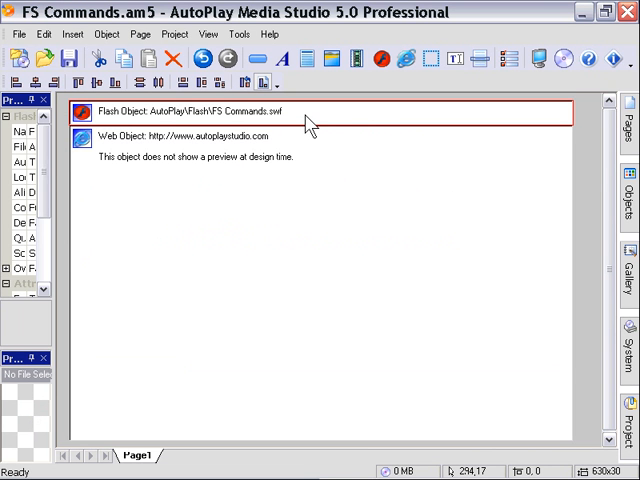
mouse_move(292, 180)
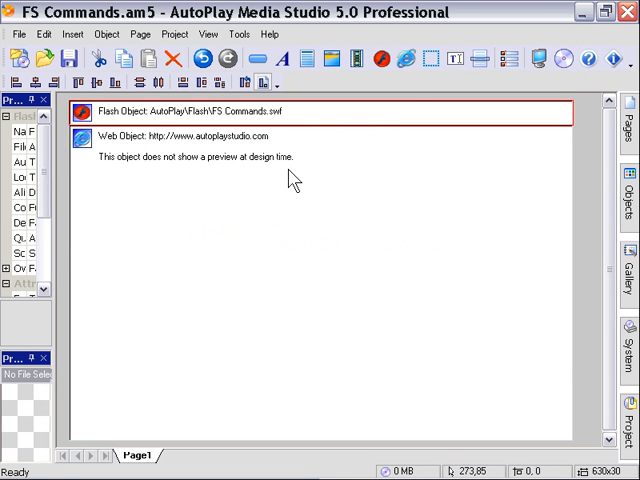
mouse_move(292, 192)
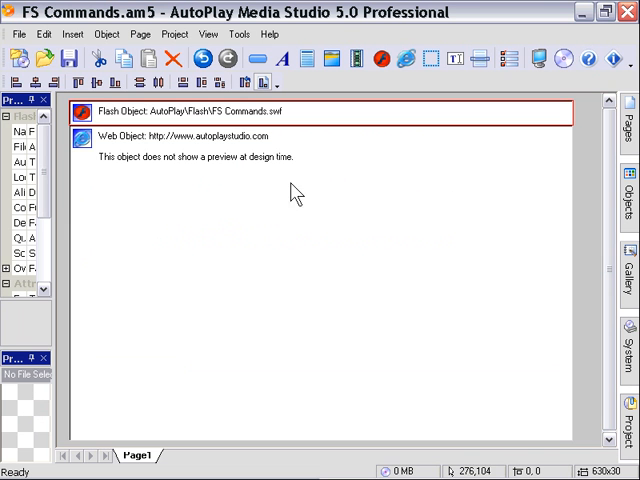
mouse_move(288, 208)
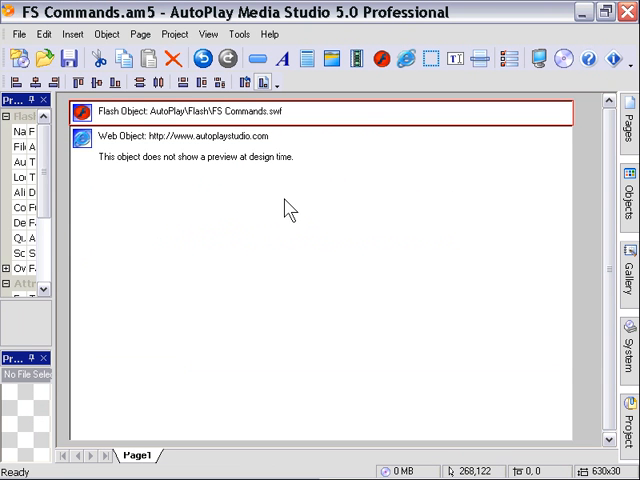
mouse_move(428, 268)
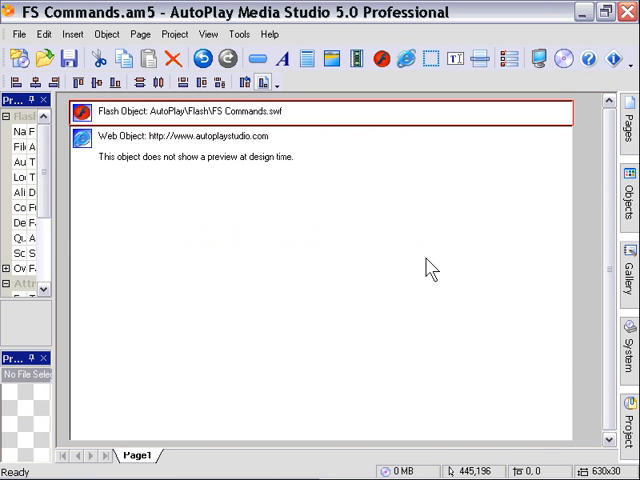